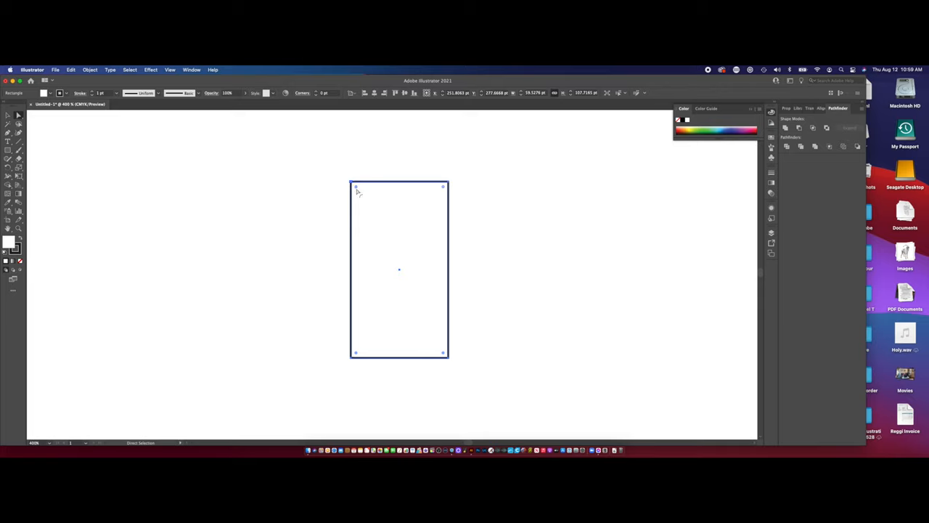
mouse_move(360, 189)
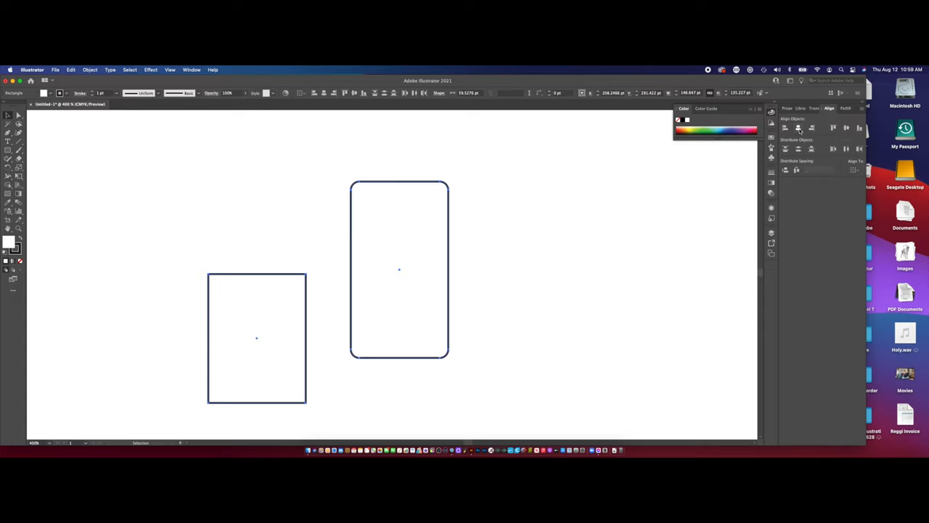
- Select the shorter rectangle and unite both rectangles into one outline via Pathfinder
left_click(798, 127)
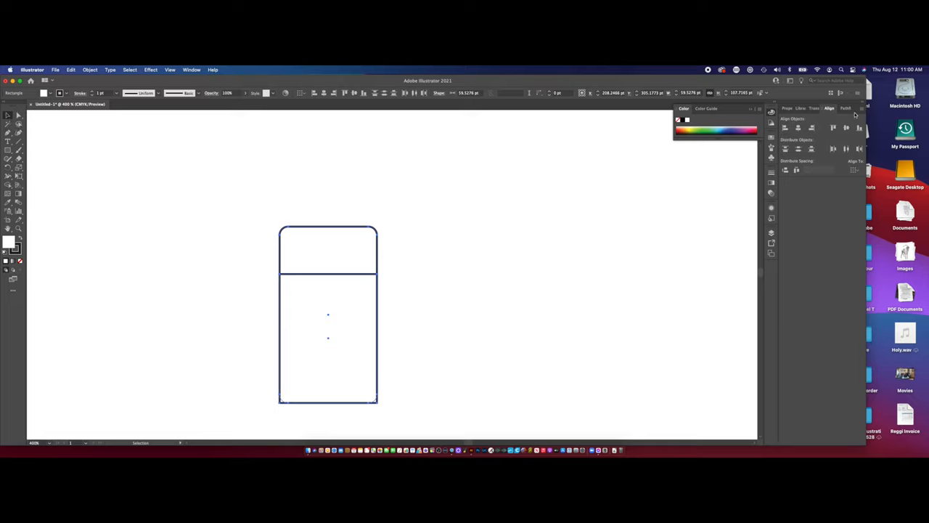
left_click(839, 108)
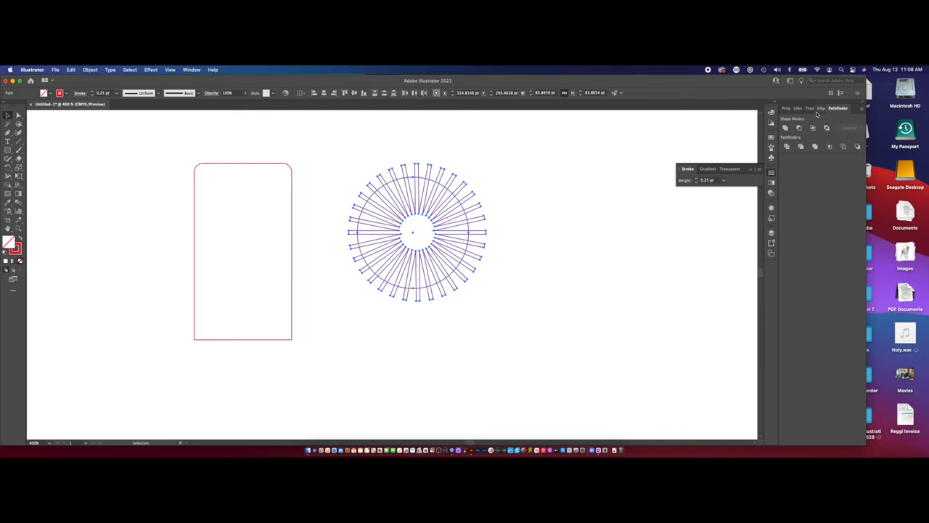
- Unite the circle and radial bars into one notched gear outline via Pathfinder
left_click(830, 108)
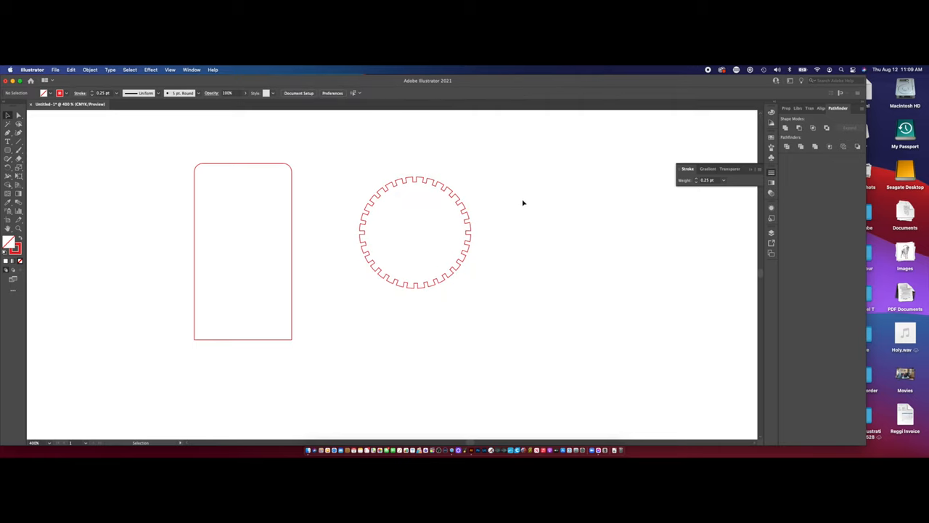
mouse_move(456, 241)
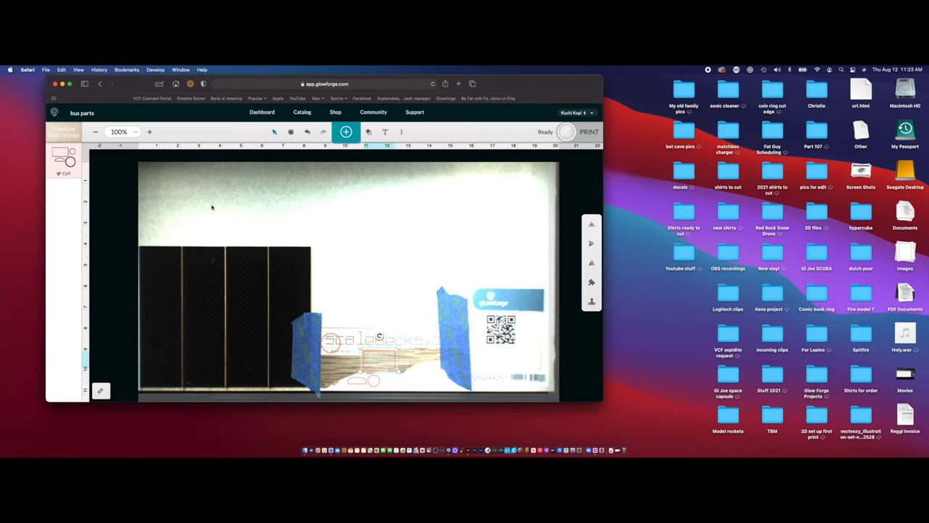
mouse_move(247, 238)
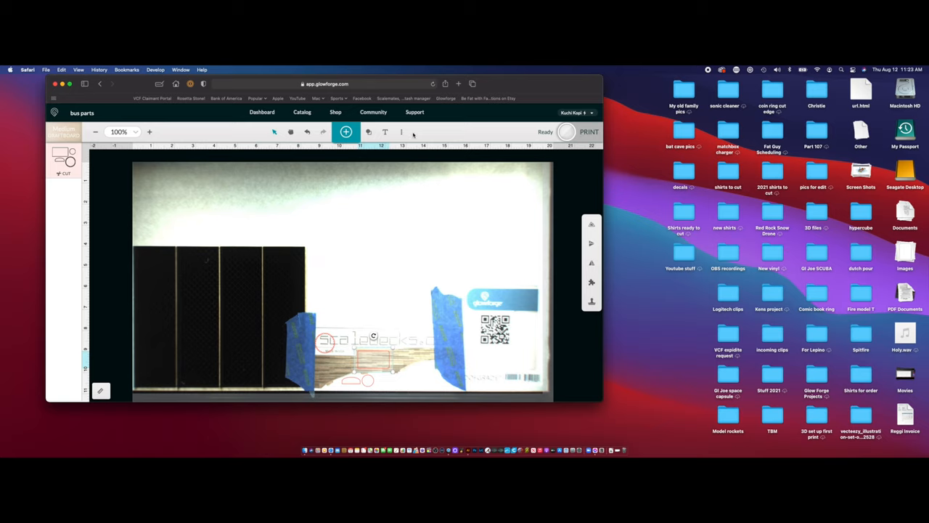
- Bring up the three-dot machine options menu over the Gun parts workspace
left_click(401, 131)
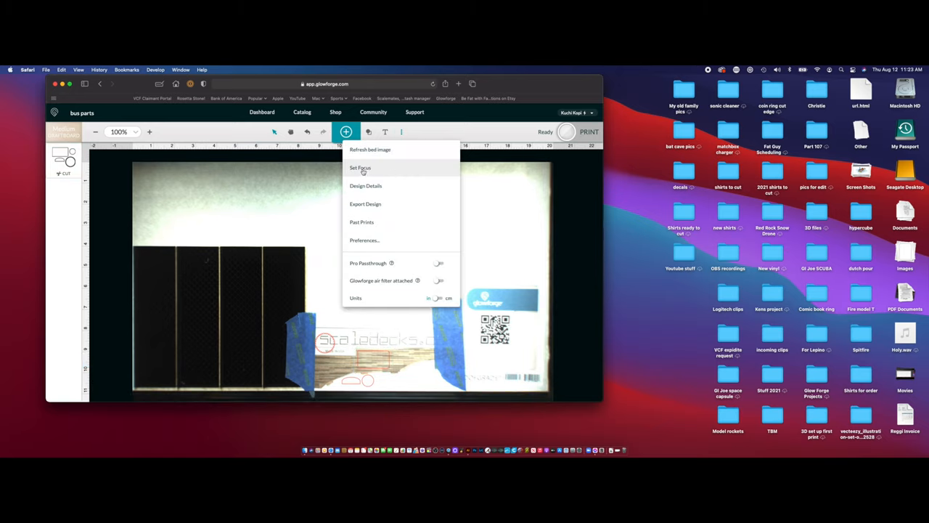
- Choose Set Focus and pick a spot on the material in the bed to focus on
left_click(360, 169)
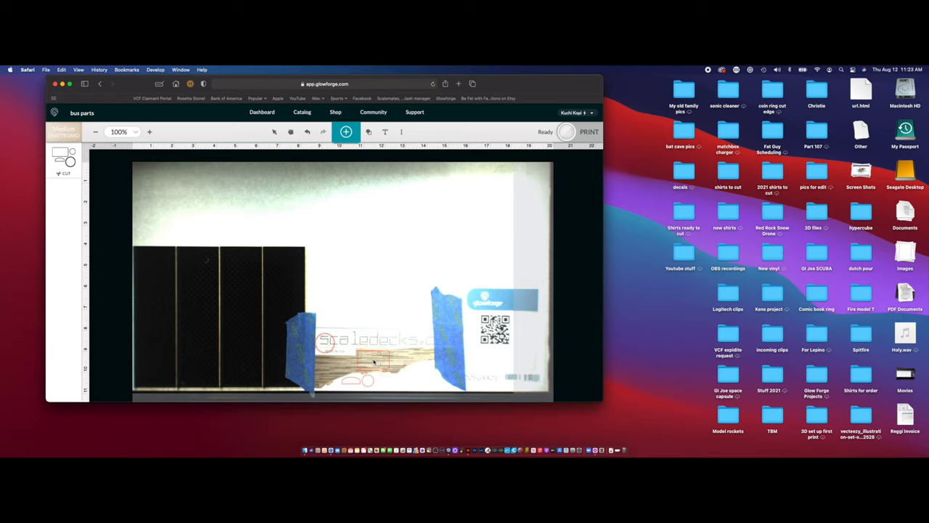
left_click(588, 131)
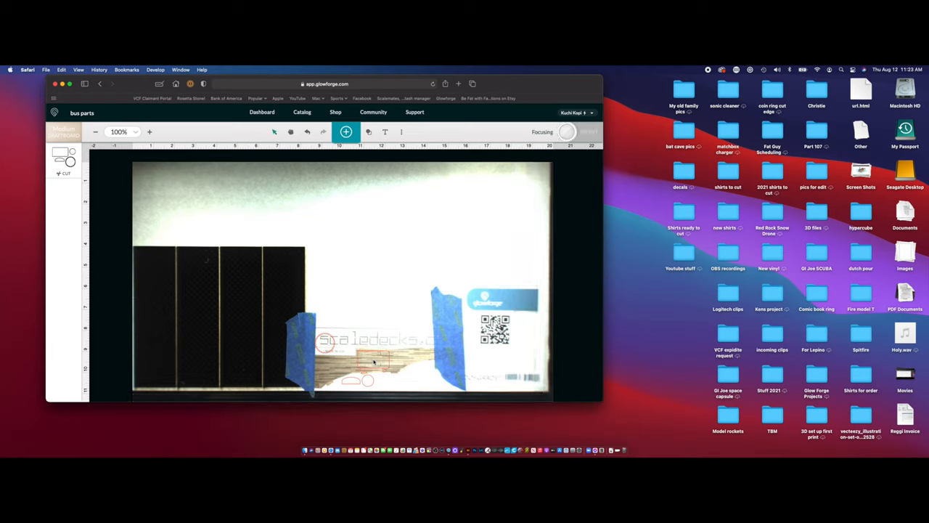